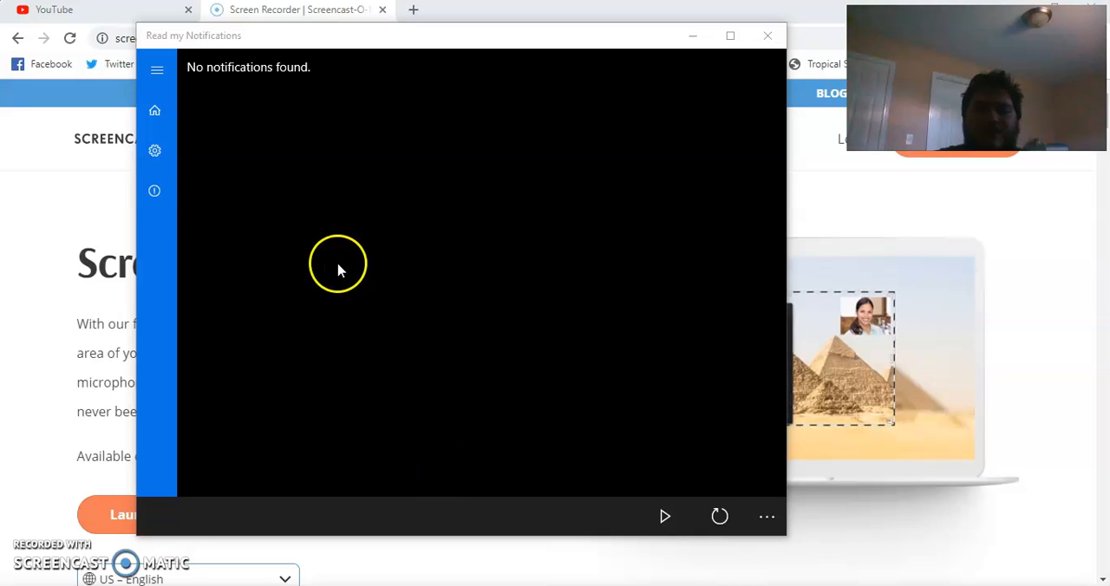
In Settings, keep Microsoft Mark - English (United States) as the default voice.
{"action": "left_click", "coordinate": [155, 149]}
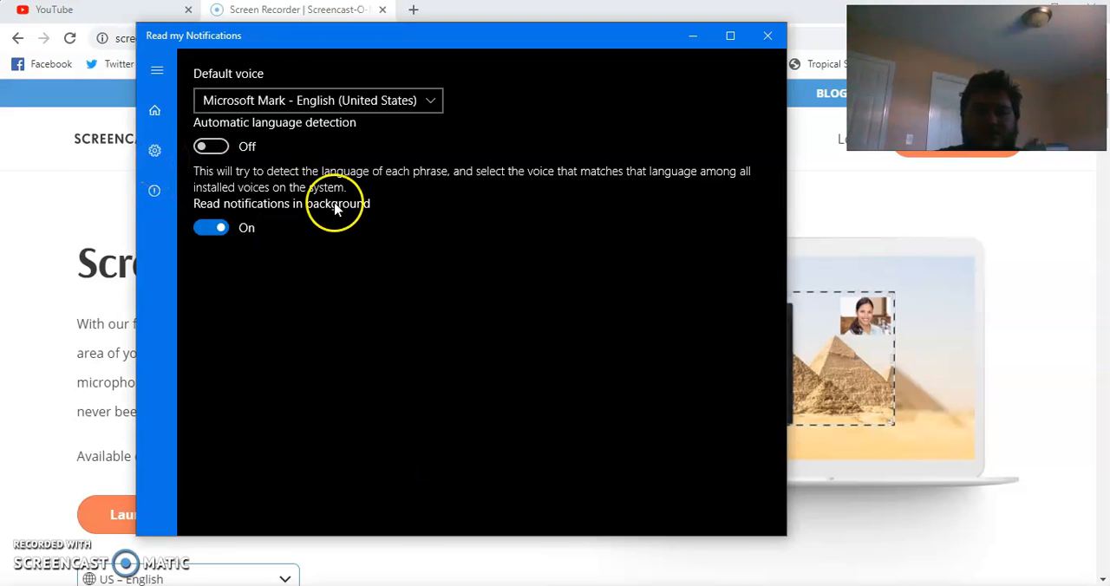
{"action": "mouse_move", "coordinate": [227, 61]}
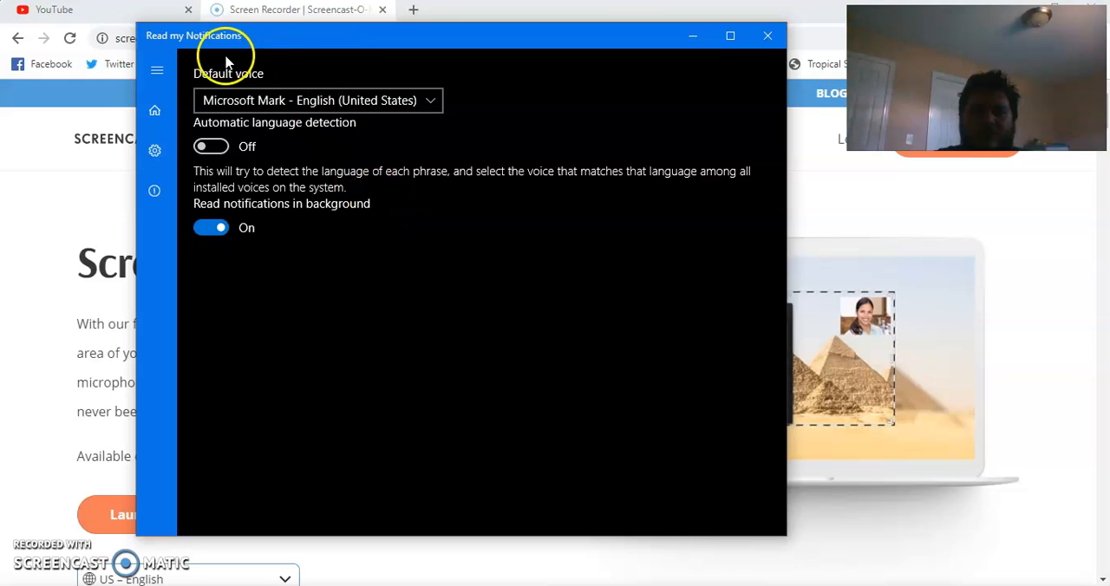
{"action": "mouse_move", "coordinate": [572, 285]}
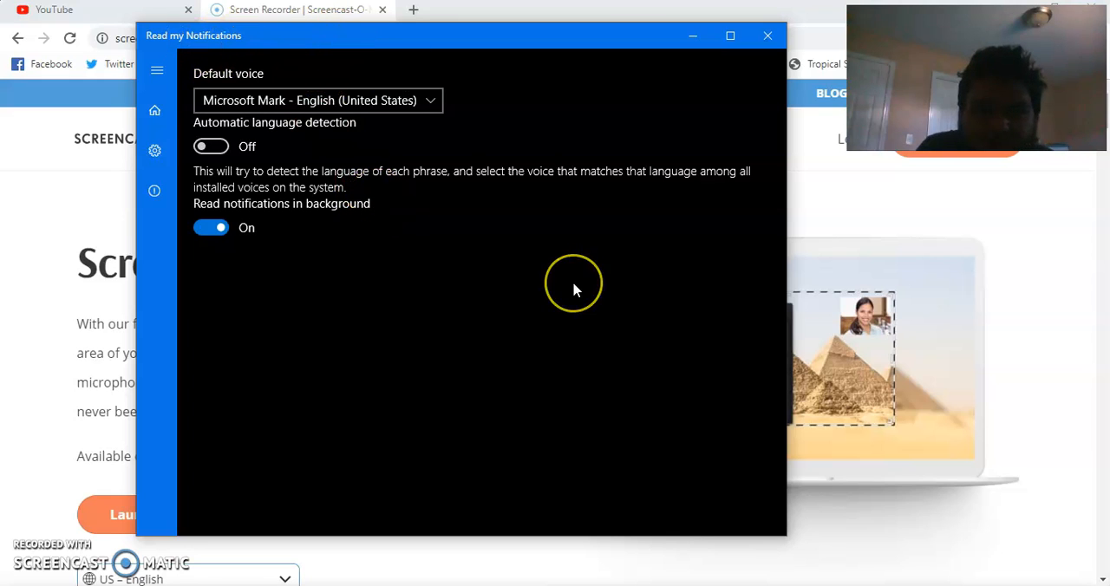
{"action": "mouse_move", "coordinate": [316, 194]}
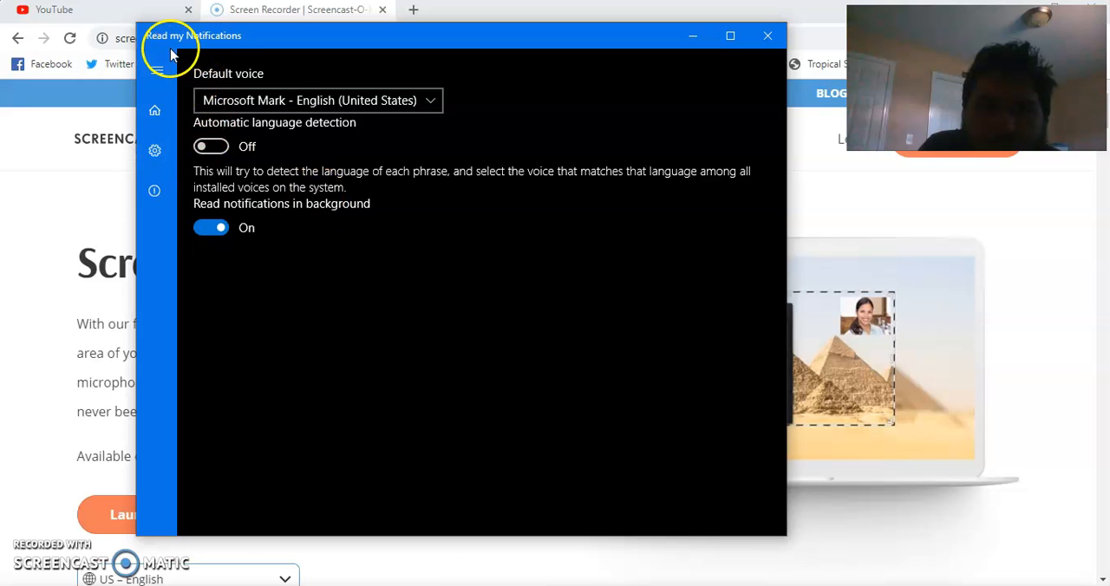
{"action": "mouse_move", "coordinate": [188, 163]}
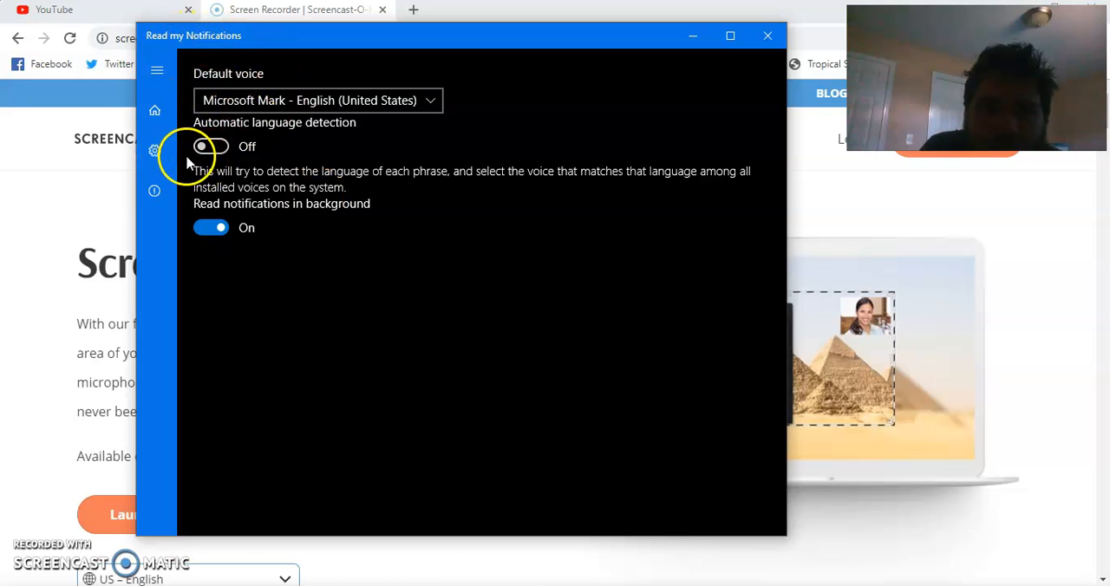
{"action": "mouse_move", "coordinate": [347, 181]}
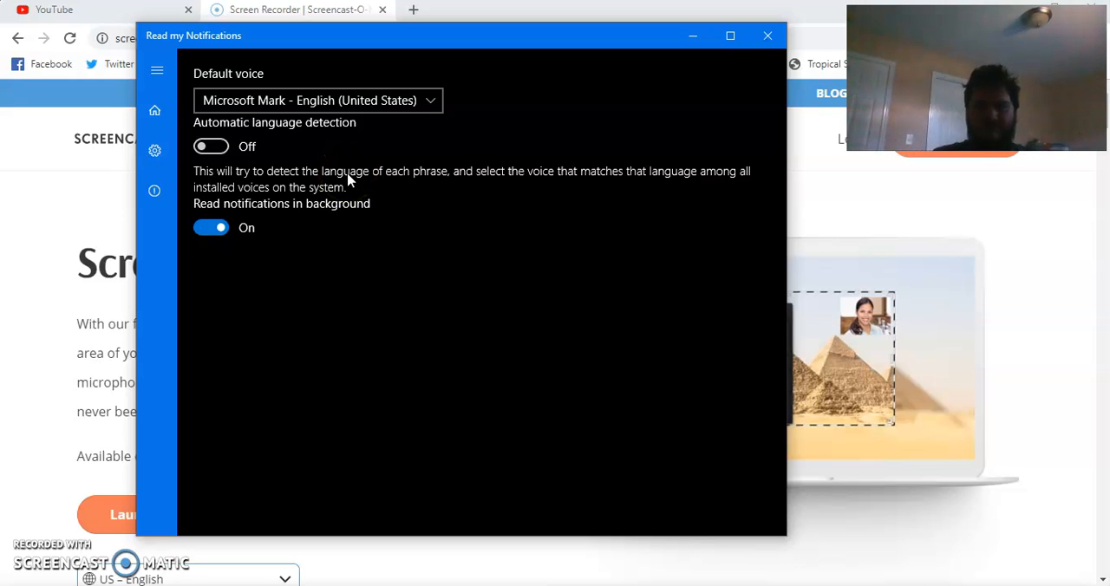
{"action": "mouse_move", "coordinate": [315, 114]}
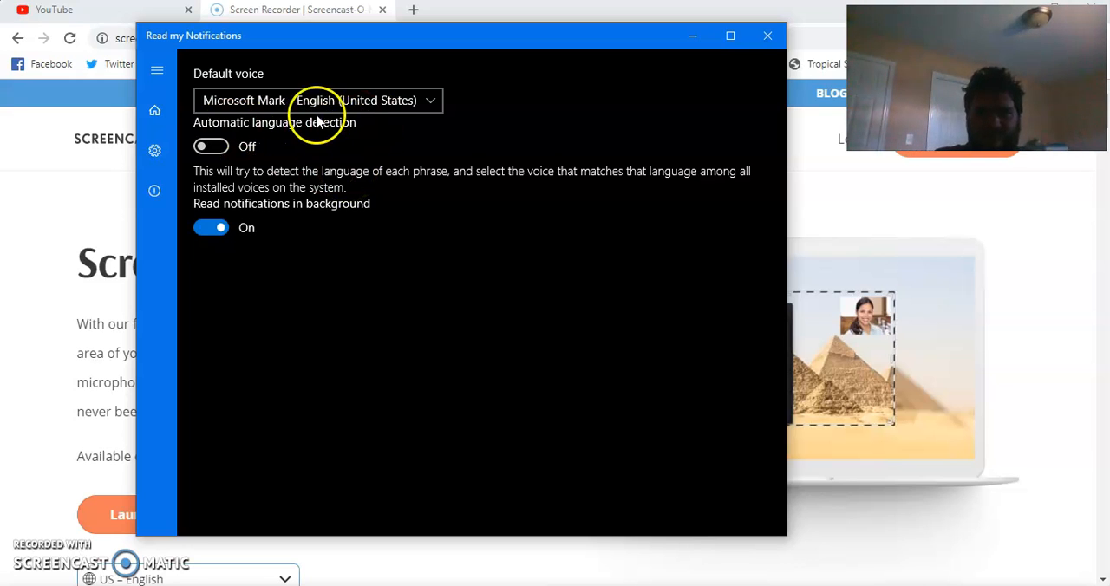
{"action": "mouse_move", "coordinate": [286, 152]}
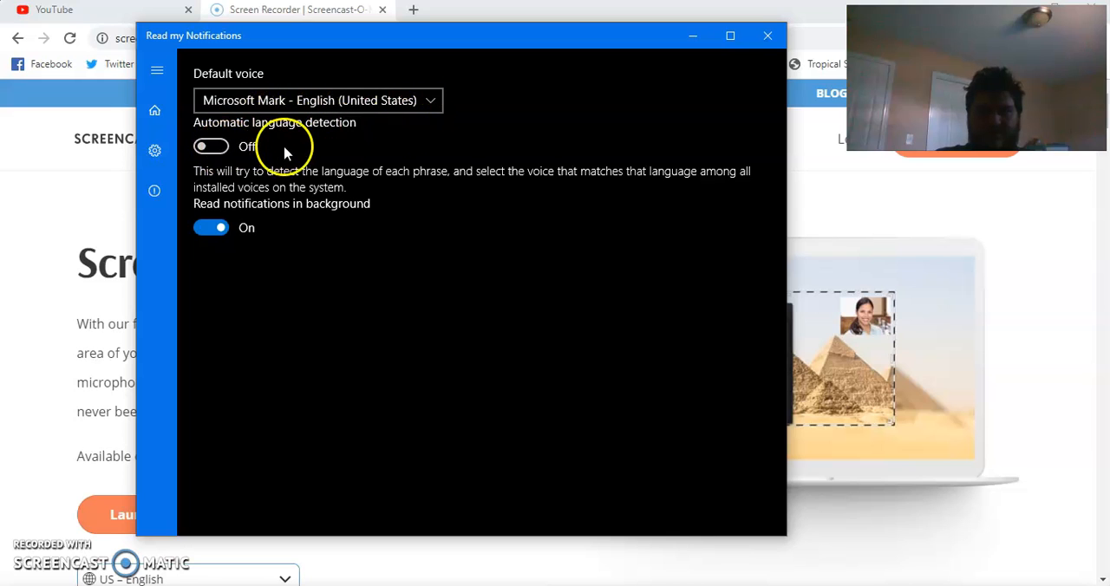
{"action": "left_click", "coordinate": [315, 100]}
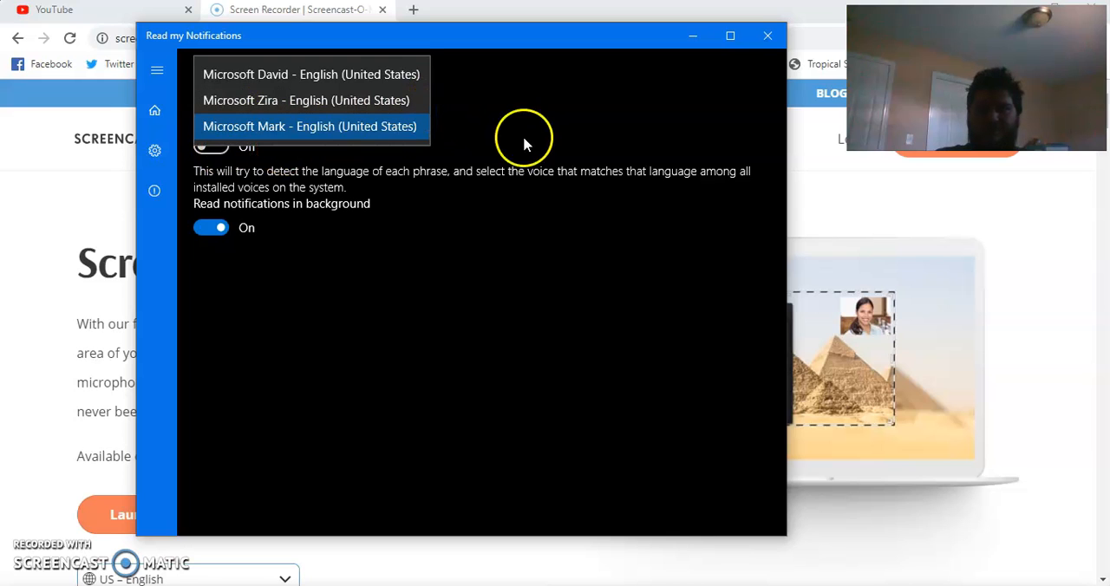
{"action": "left_click", "coordinate": [309, 125]}
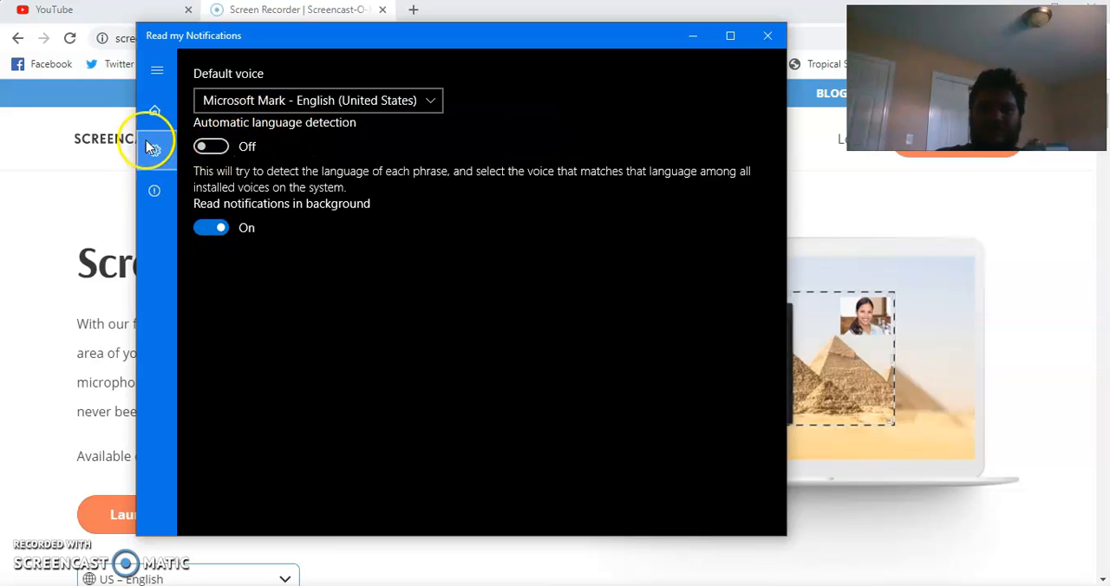
Return to the home notifications list and wait for a Mail notification to arrive.
{"action": "left_click", "coordinate": [155, 109]}
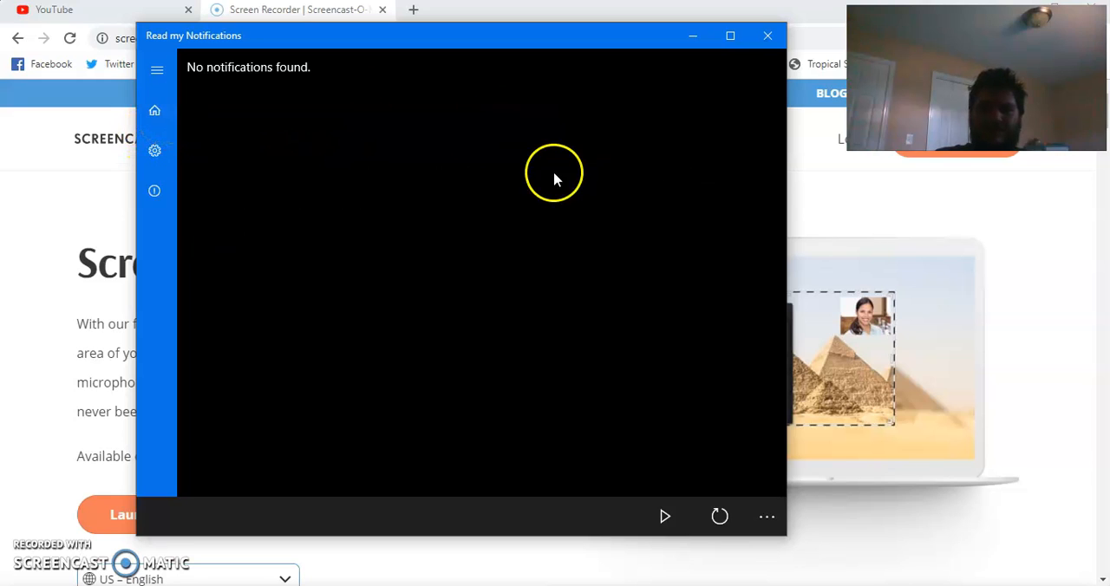
{"action": "mouse_move", "coordinate": [449, 160]}
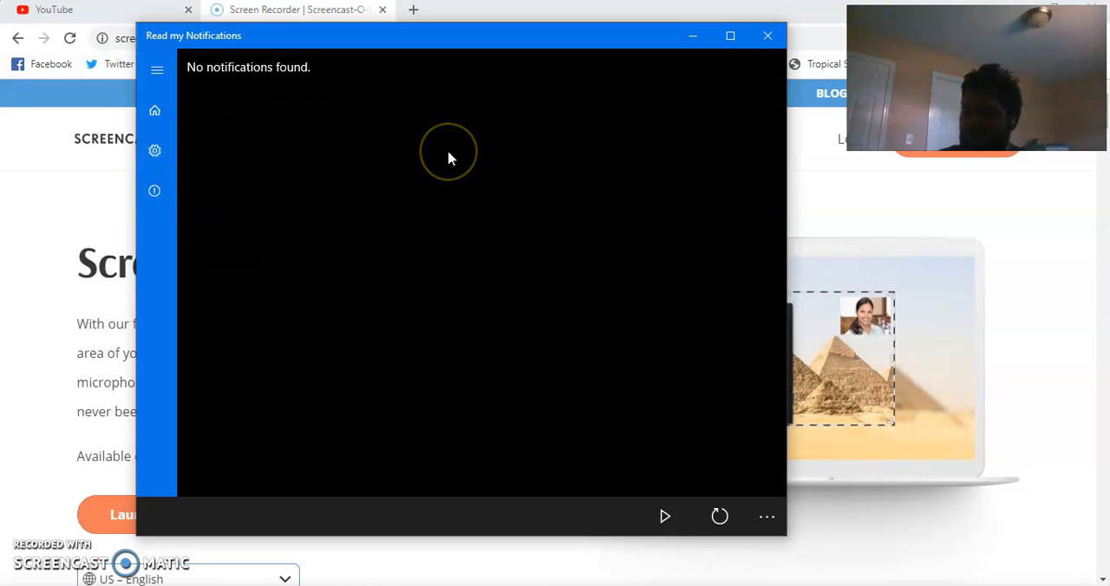
{"action": "mouse_move", "coordinate": [449, 159]}
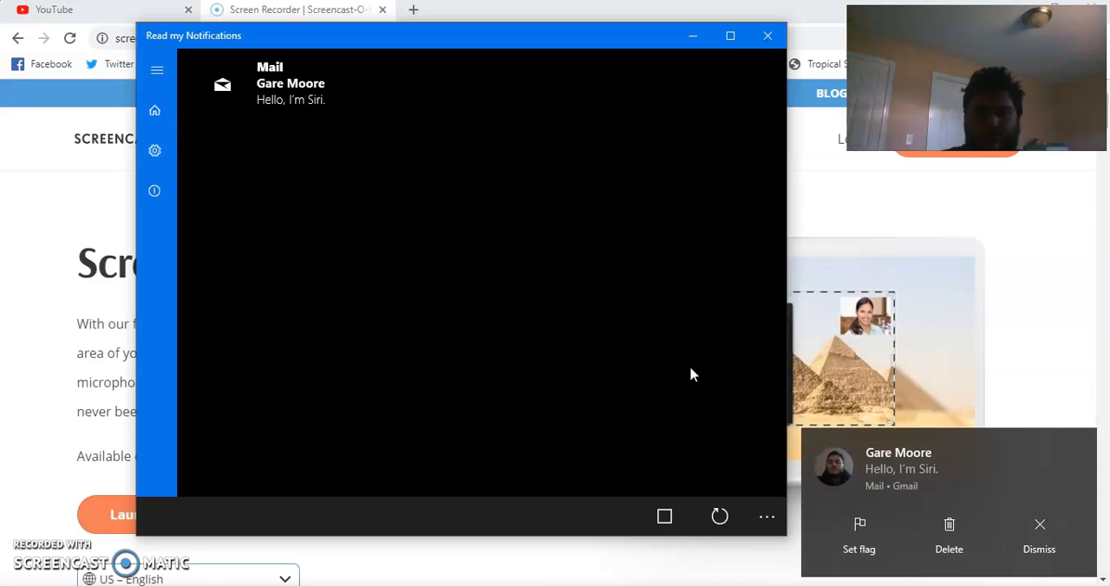
Stop reading the Mail notification aloud and dismiss the Windows Mail toast.
{"action": "left_click", "coordinate": [664, 517]}
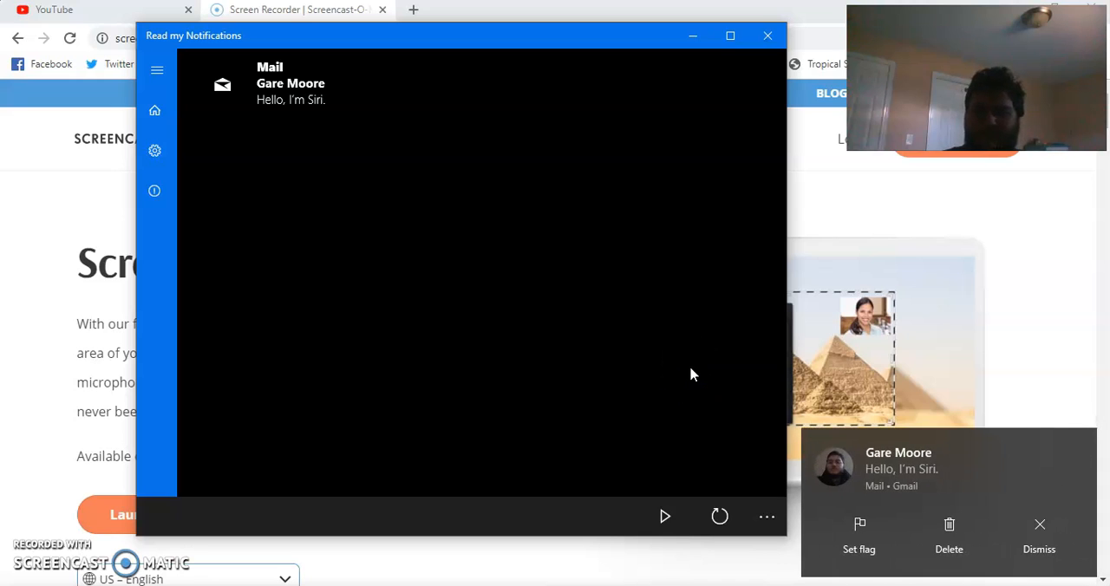
{"action": "left_click", "coordinate": [1039, 534]}
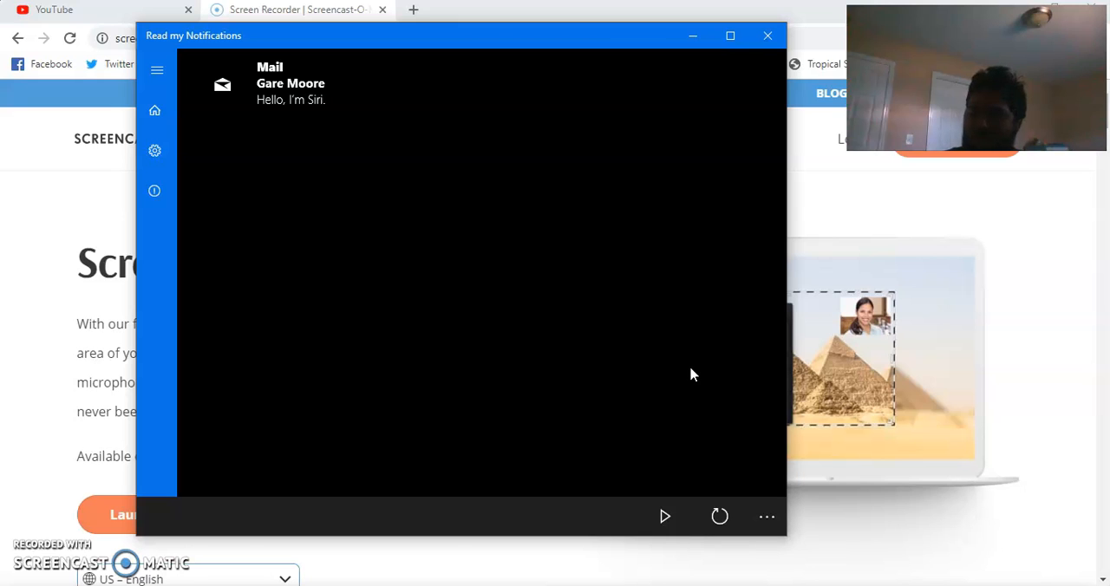
{"action": "mouse_move", "coordinate": [617, 26]}
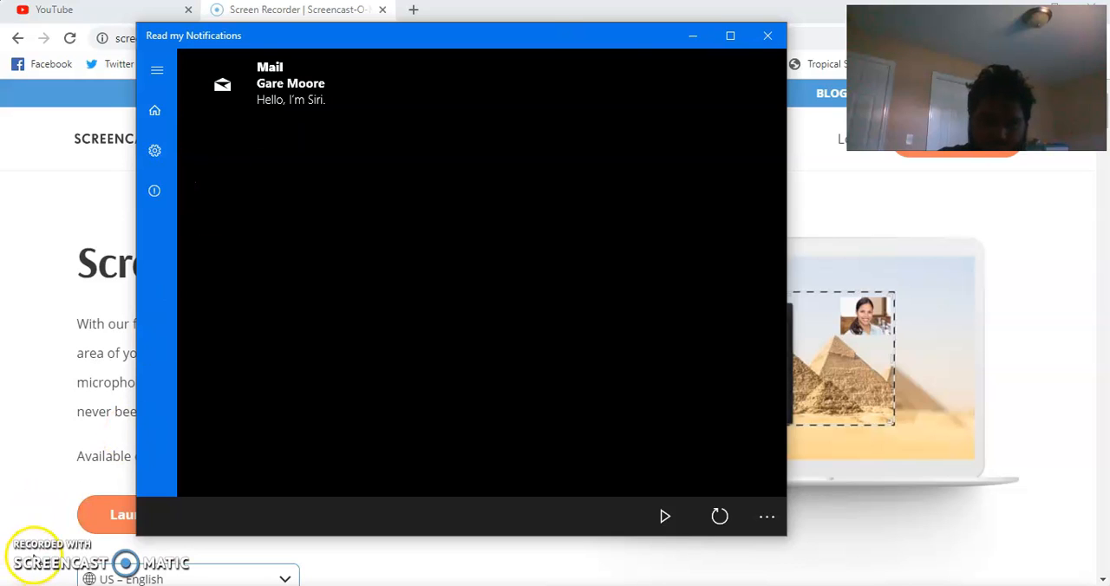
{"action": "mouse_move", "coordinate": [532, 403]}
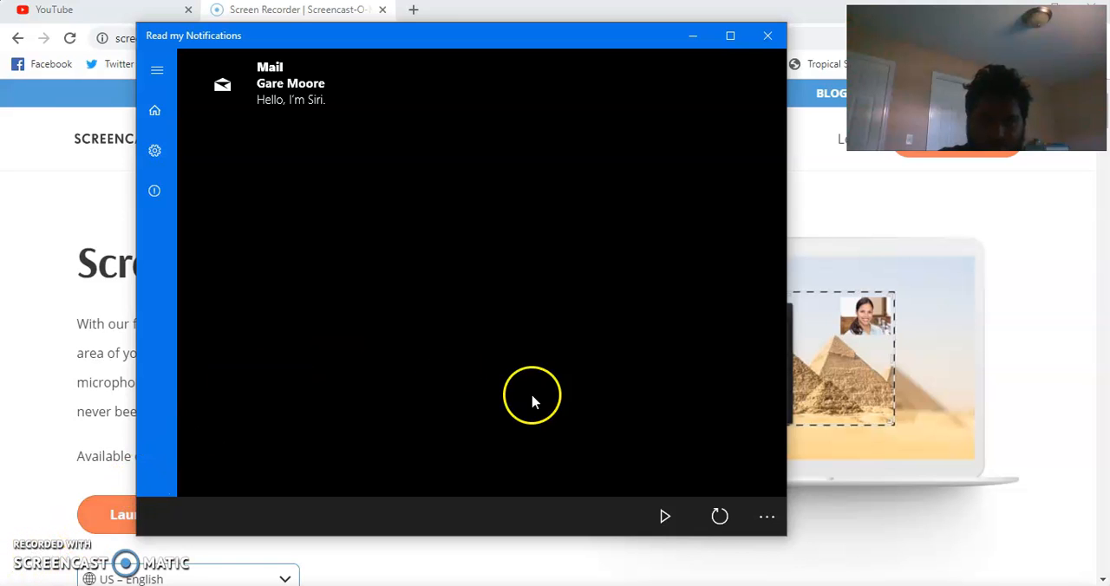
{"action": "mouse_move", "coordinate": [718, 516]}
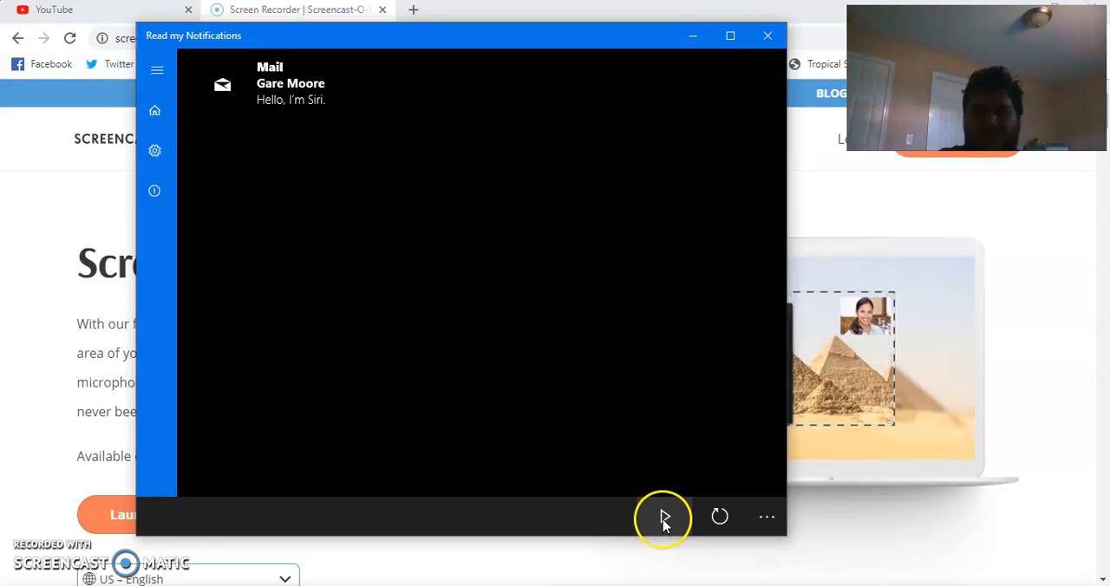
{"action": "left_click", "coordinate": [664, 516]}
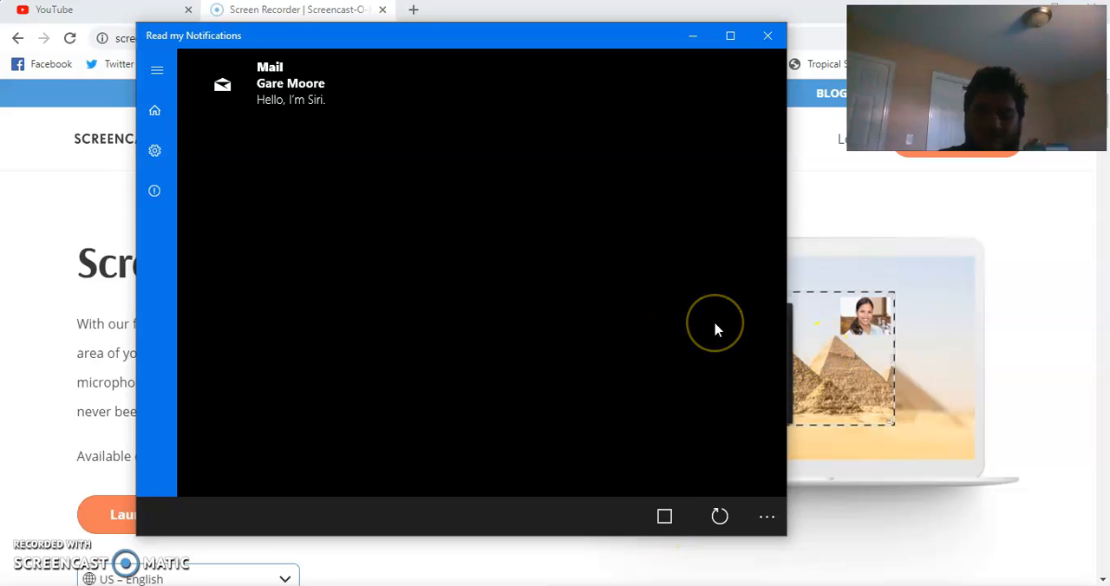
{"action": "mouse_move", "coordinate": [714, 326]}
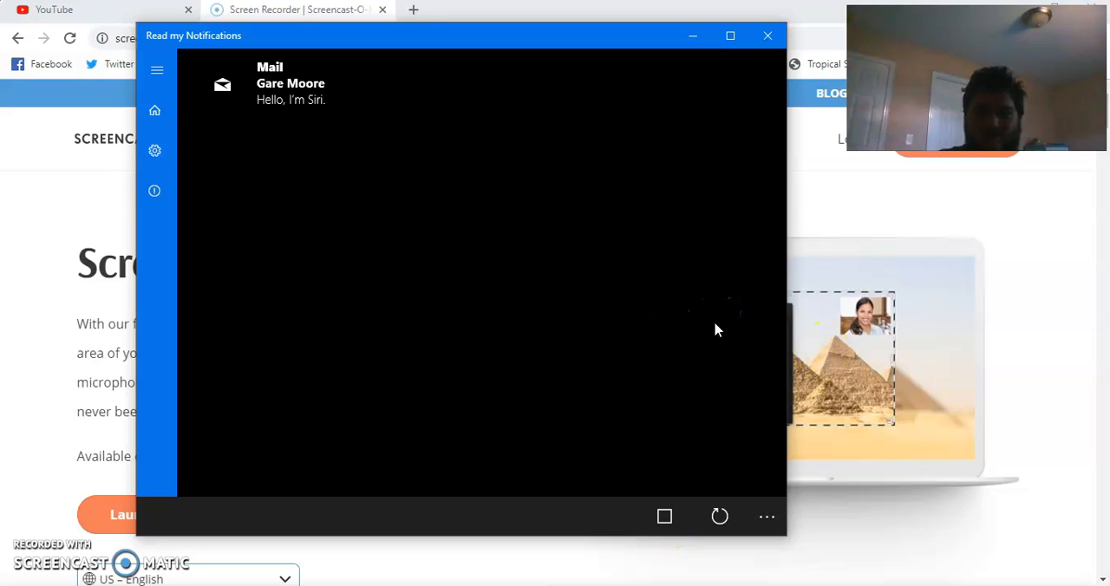
{"action": "mouse_move", "coordinate": [767, 517]}
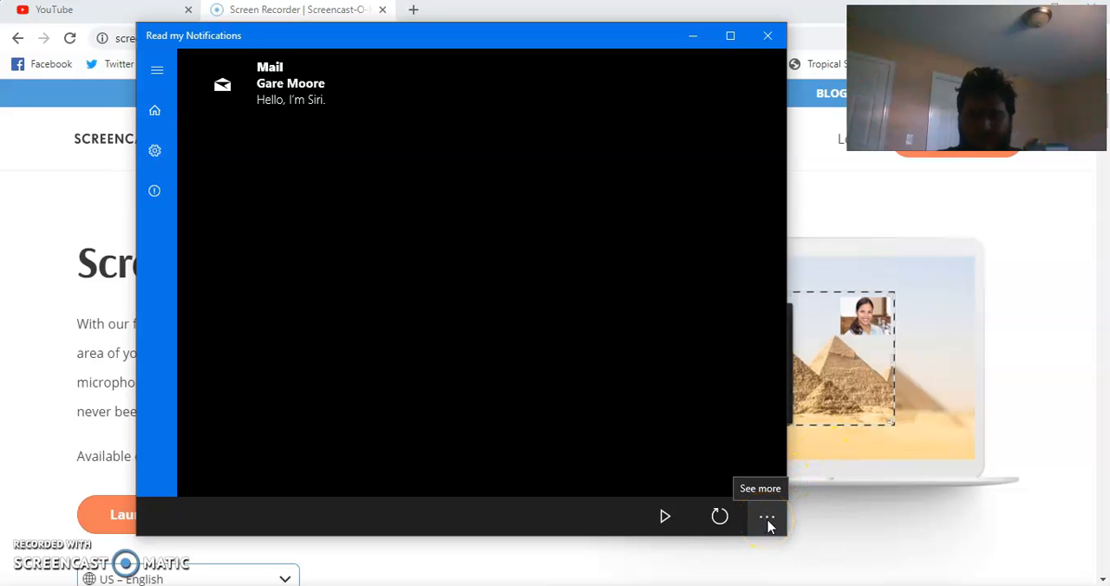
{"action": "mouse_move", "coordinate": [464, 262]}
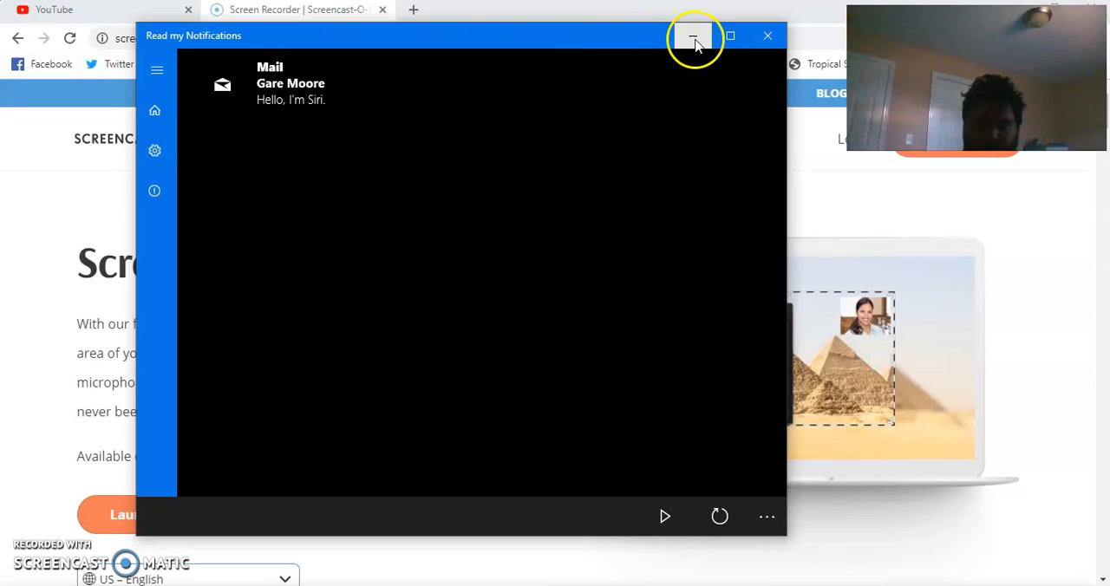
{"action": "mouse_move", "coordinate": [693, 37]}
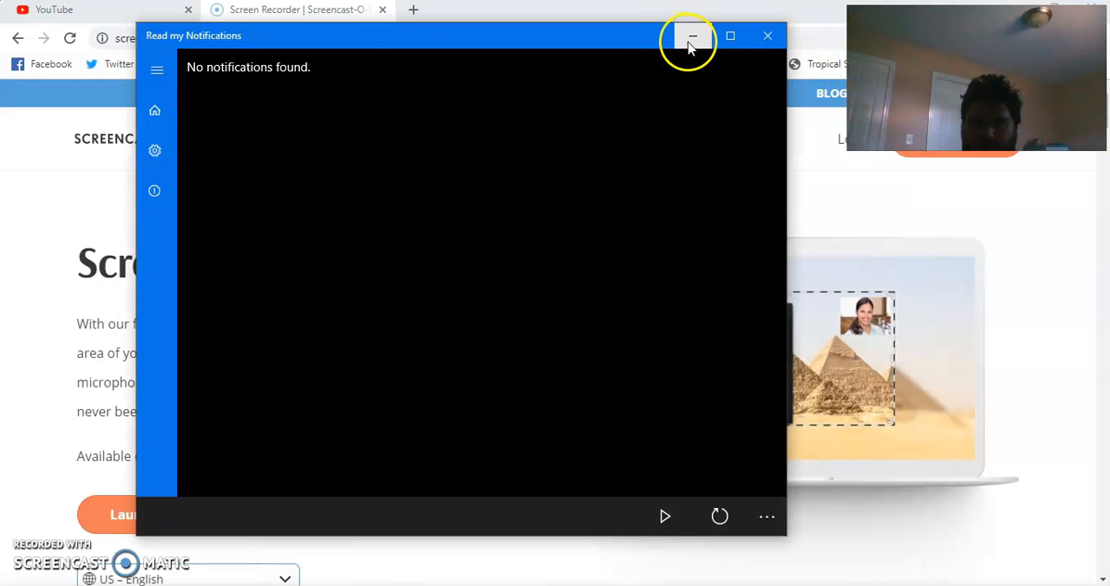
{"action": "mouse_move", "coordinate": [419, 66]}
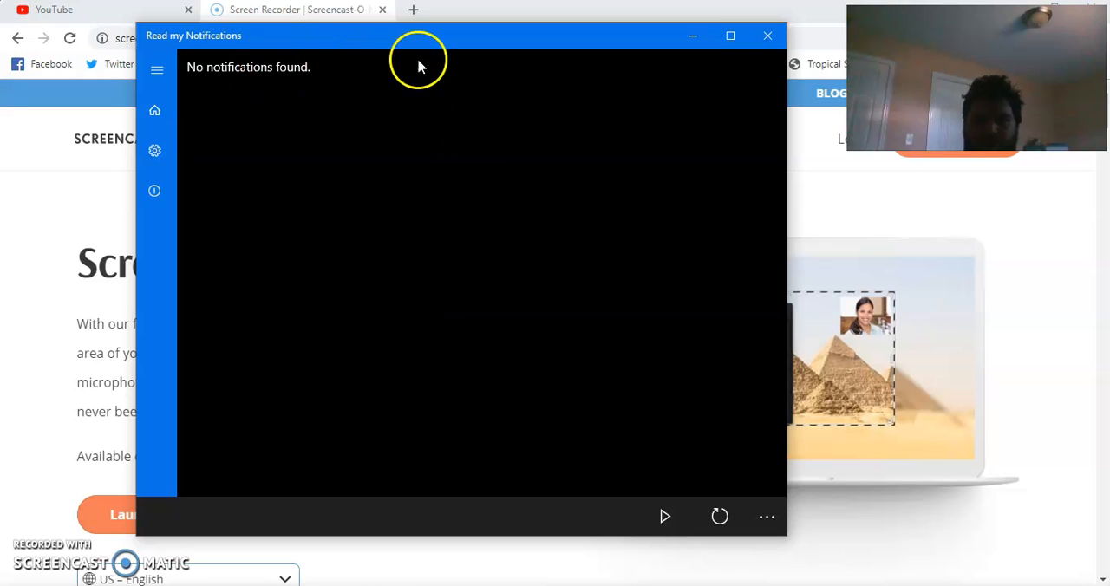
{"action": "mouse_move", "coordinate": [615, 148]}
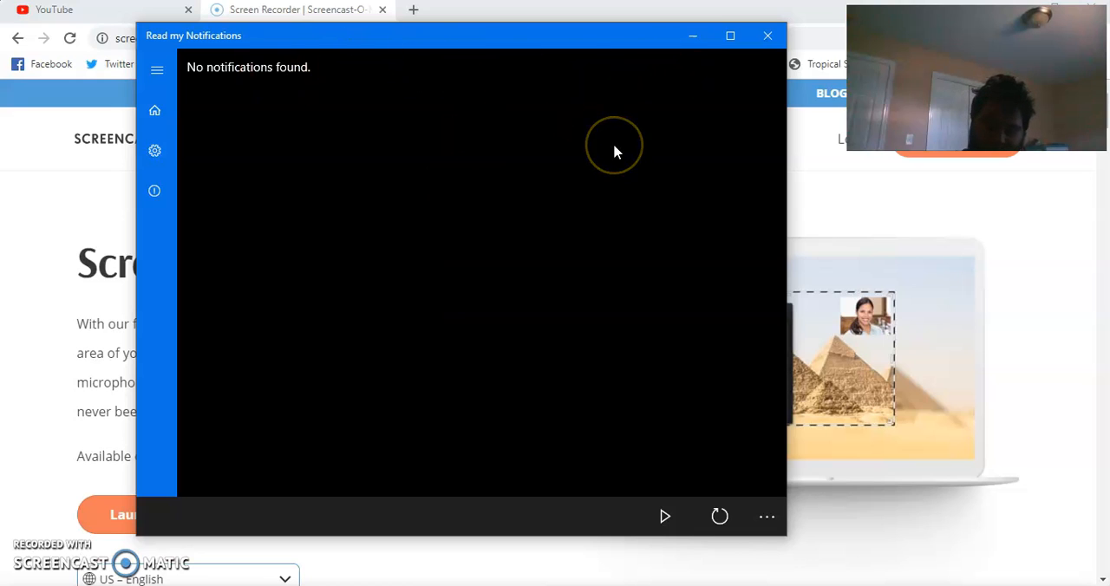
{"action": "mouse_move", "coordinate": [615, 153]}
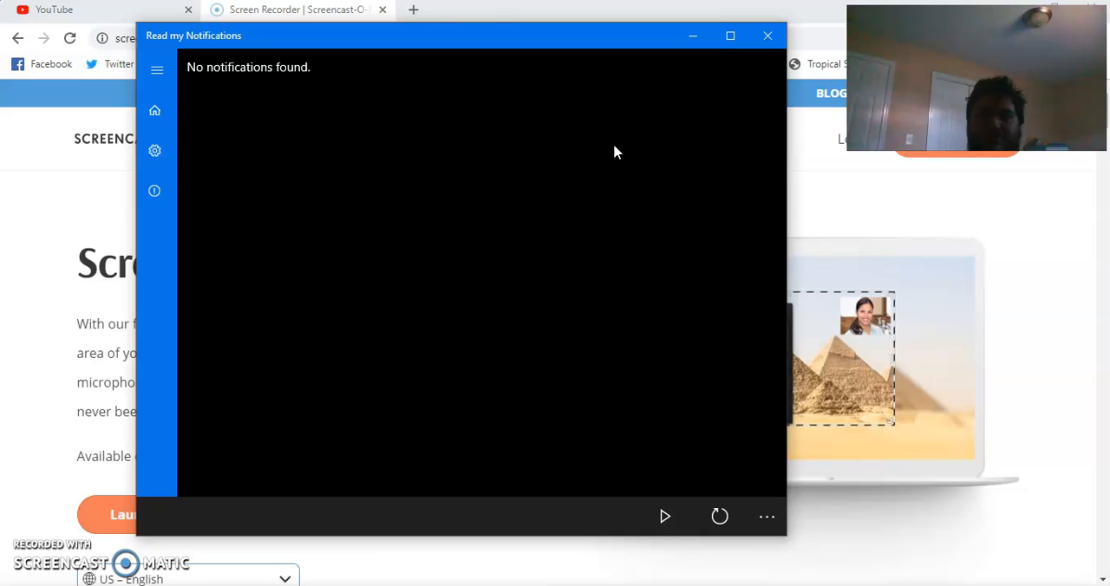
{"action": "mouse_move", "coordinate": [204, 43]}
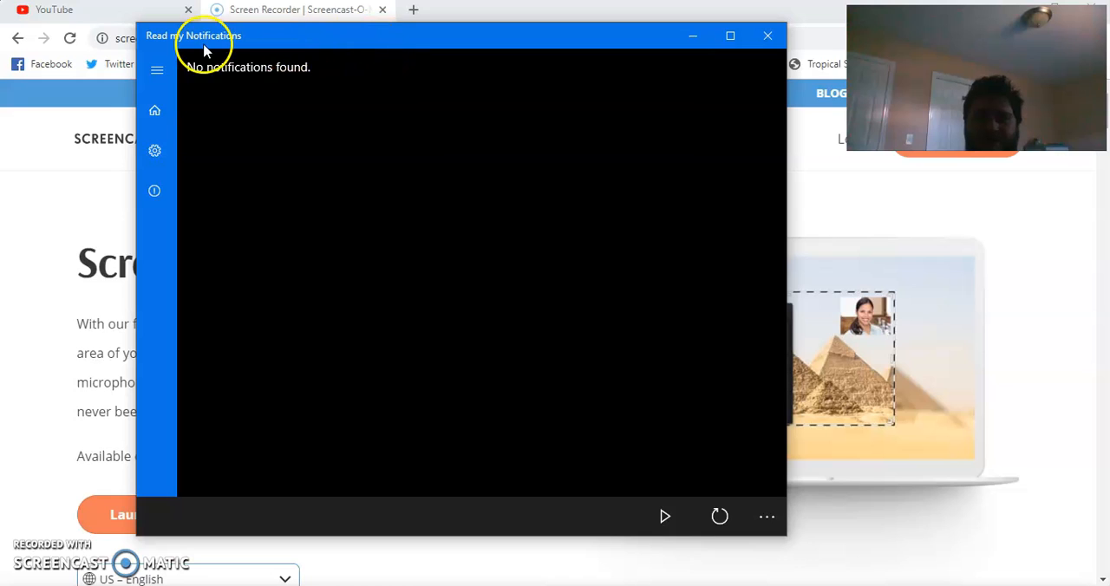
{"action": "mouse_move", "coordinate": [326, 414]}
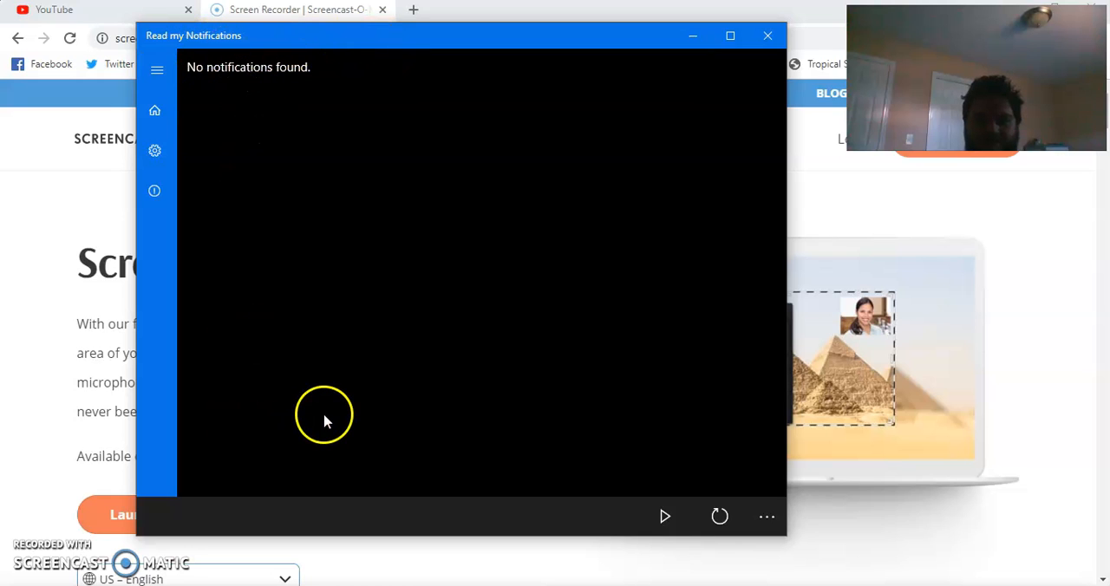
{"action": "mouse_move", "coordinate": [454, 374]}
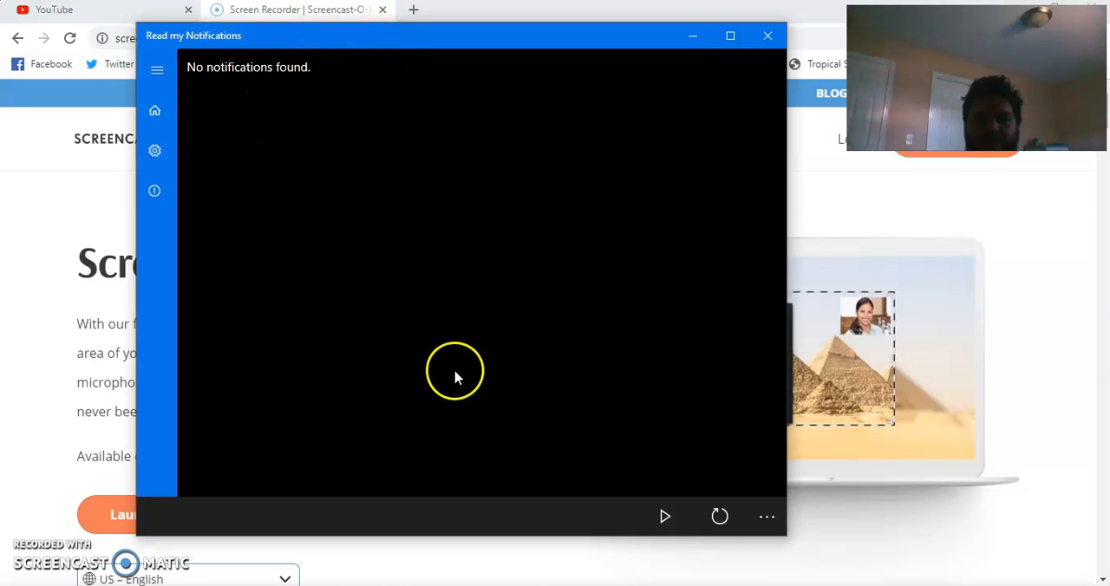
{"action": "mouse_move", "coordinate": [496, 413]}
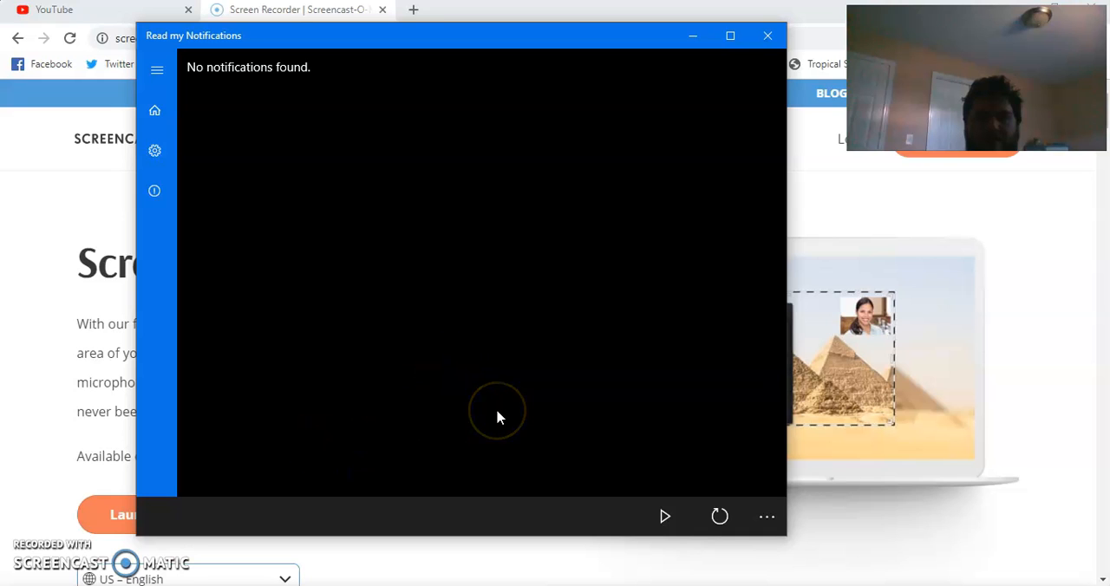
{"action": "mouse_move", "coordinate": [441, 385]}
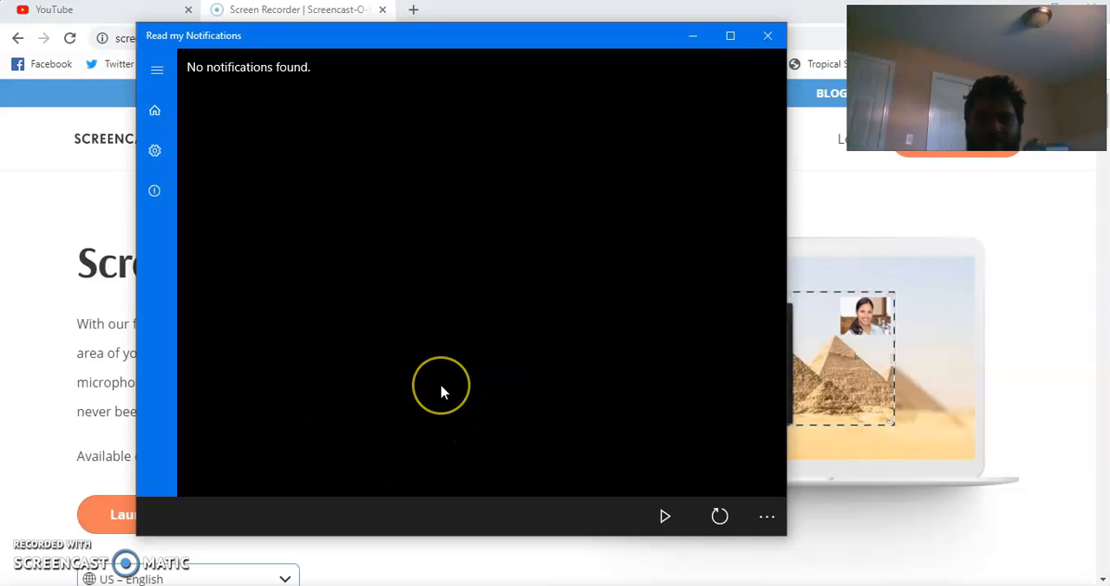
{"action": "mouse_move", "coordinate": [442, 392]}
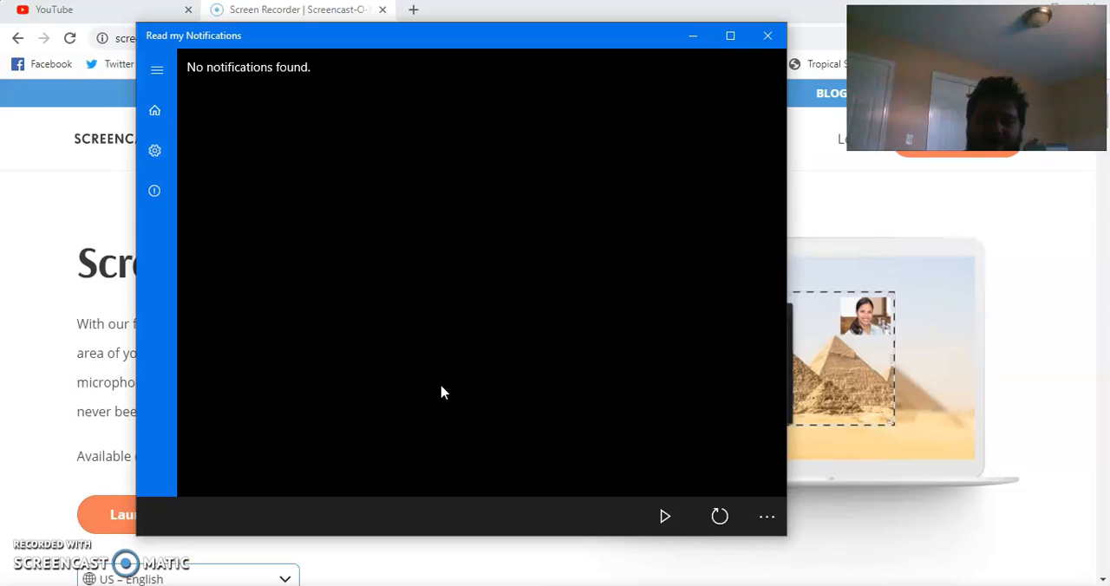
{"action": "mouse_move", "coordinate": [241, 452]}
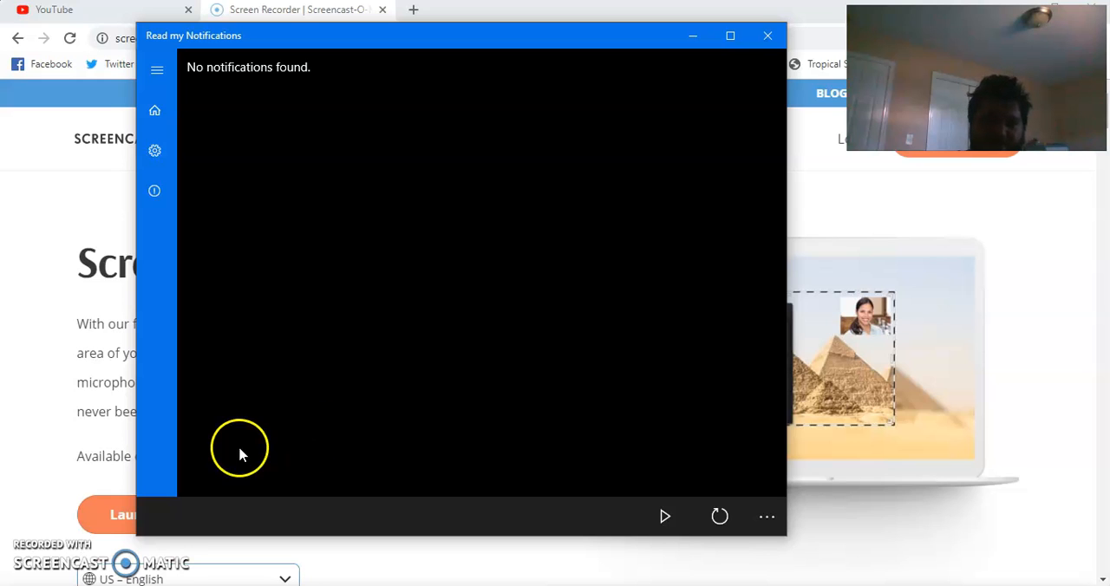
{"action": "mouse_move", "coordinate": [31, 558]}
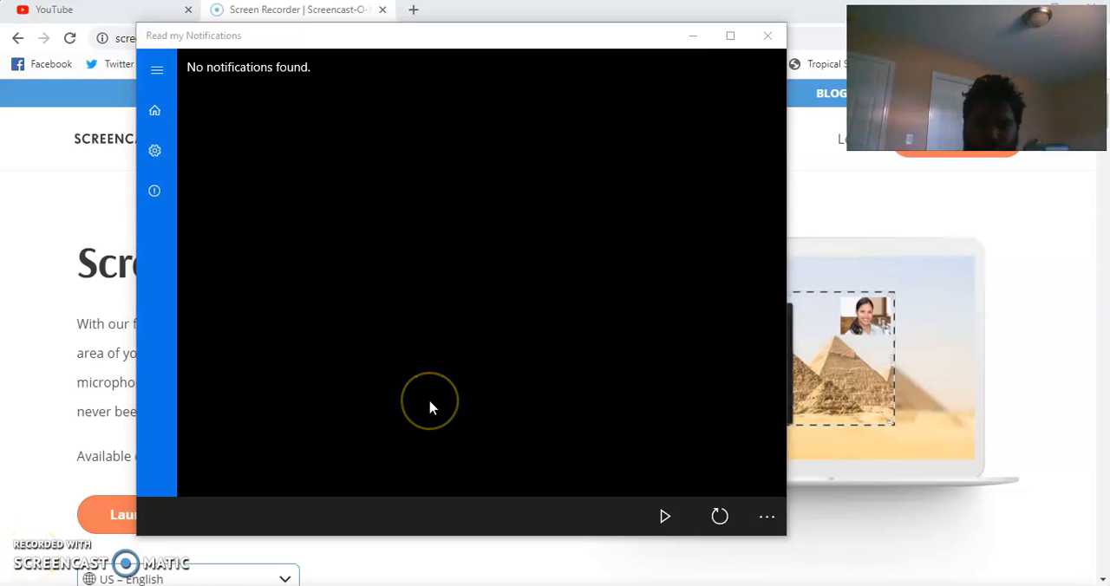
{"action": "mouse_move", "coordinate": [432, 408]}
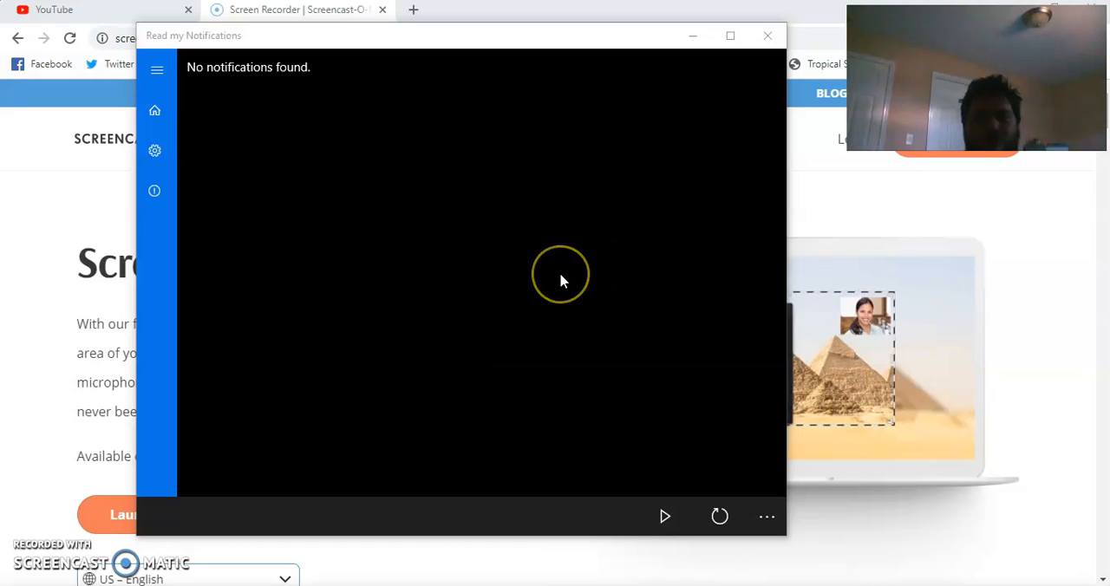
{"action": "mouse_move", "coordinate": [586, 69]}
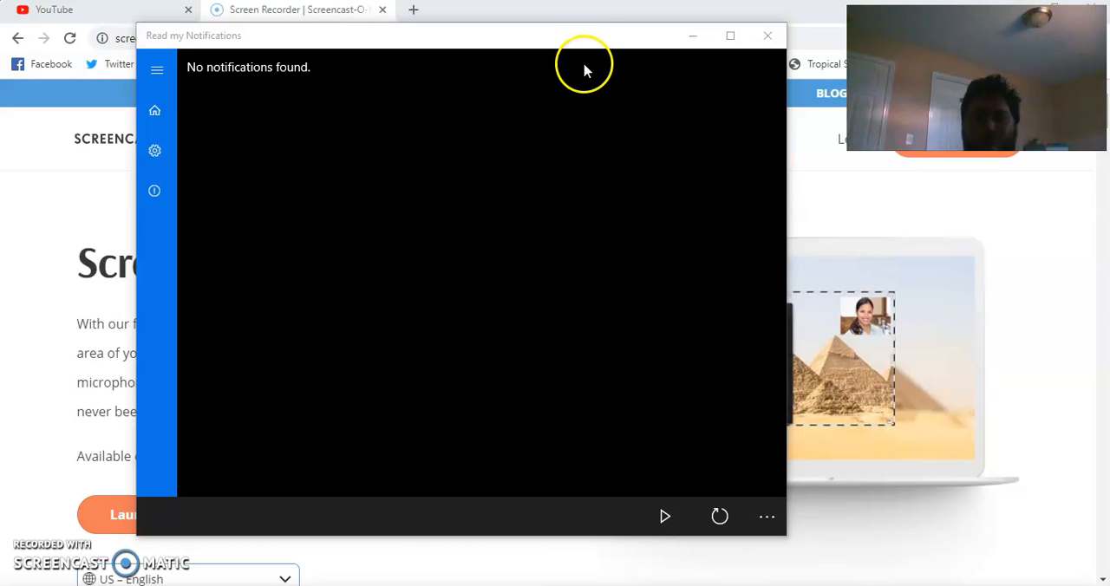
{"action": "mouse_move", "coordinate": [572, 40]}
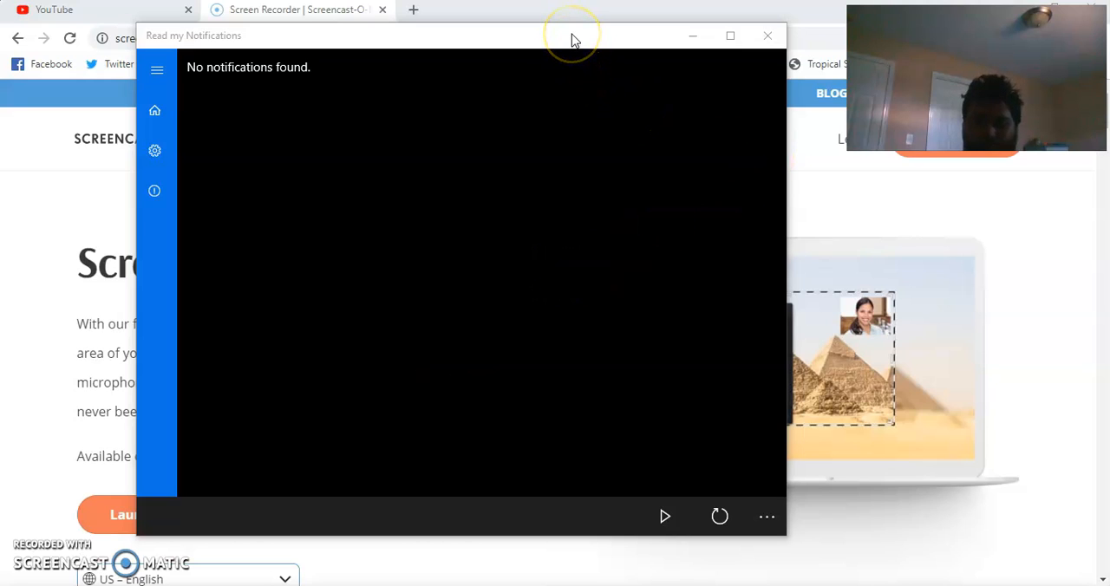
{"action": "mouse_move", "coordinate": [573, 40]}
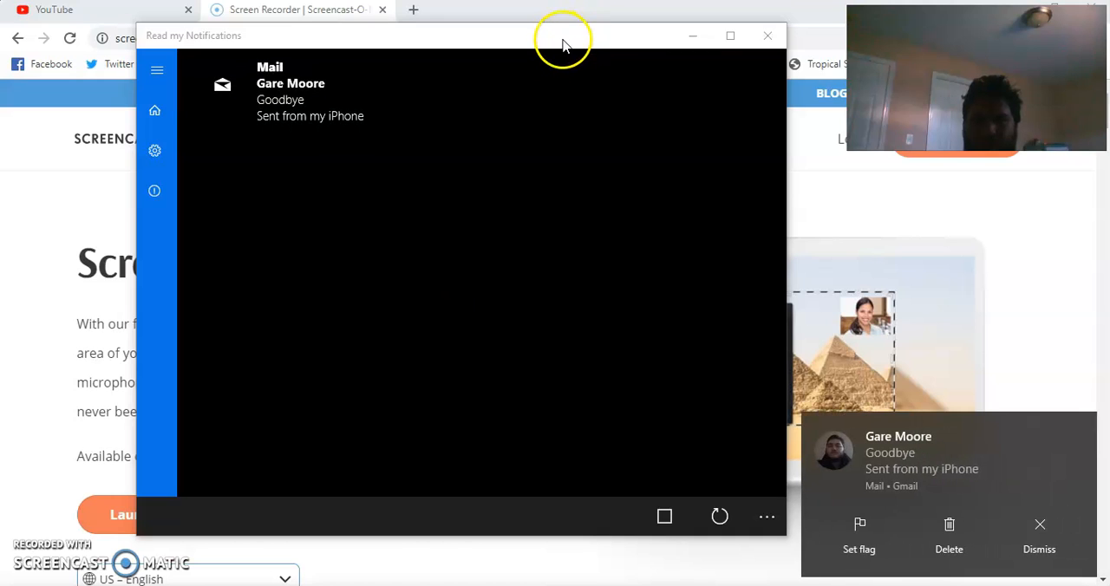
{"action": "mouse_move", "coordinate": [614, 40]}
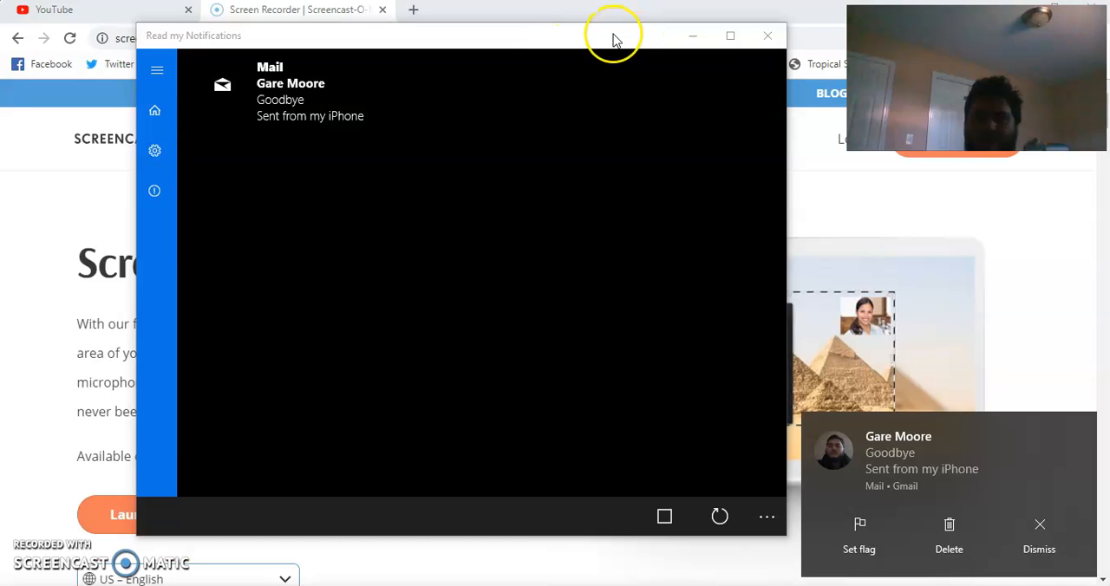